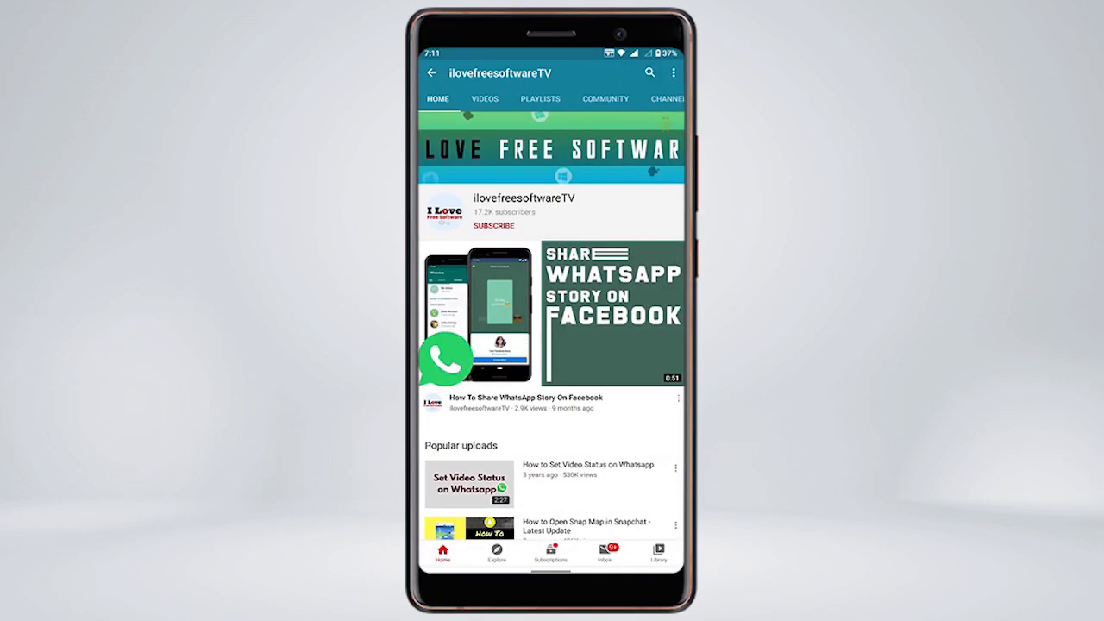
- Select the chat and follow its whatsapp-audios-speed-changer GitHub link
left_click(493, 225)
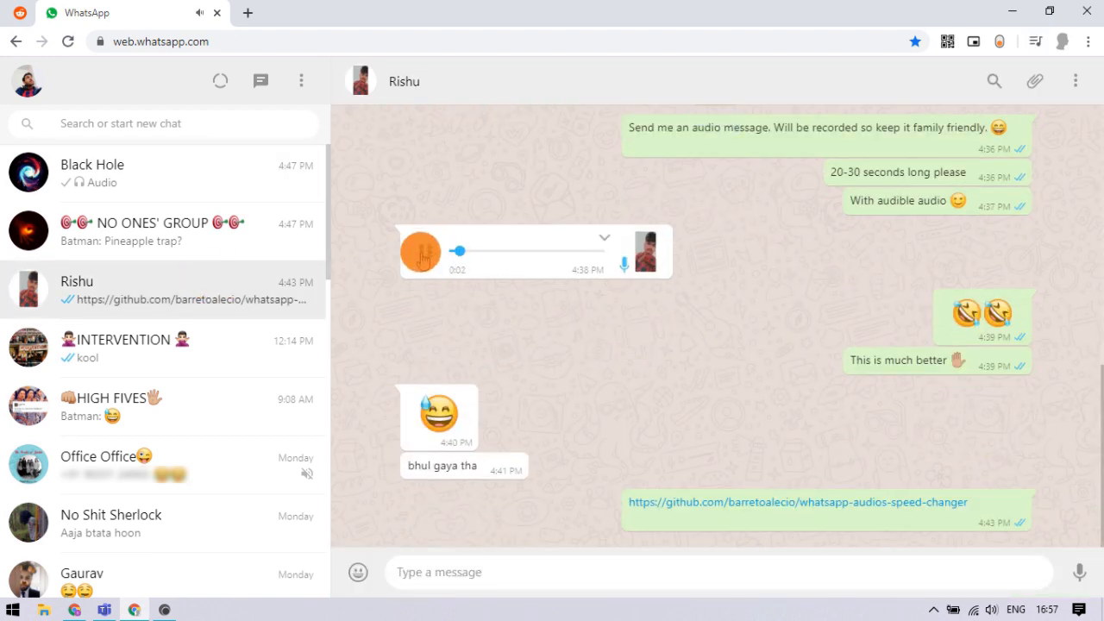
left_click(796, 501)
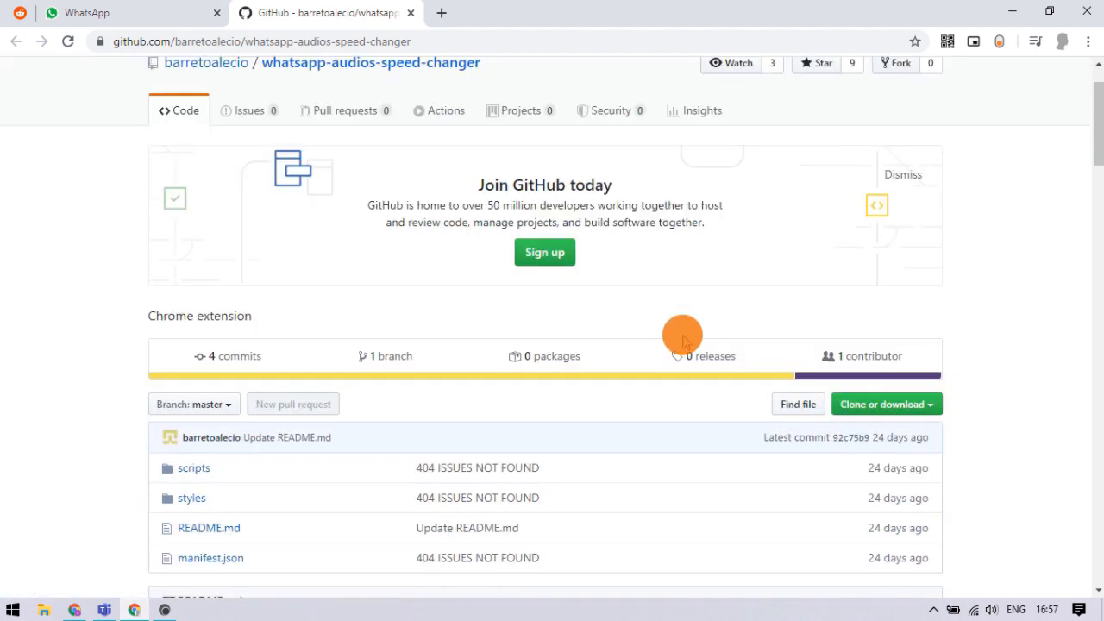
- Download the repository as a ZIP and show the downloaded file in its folder
scroll("down", 3)
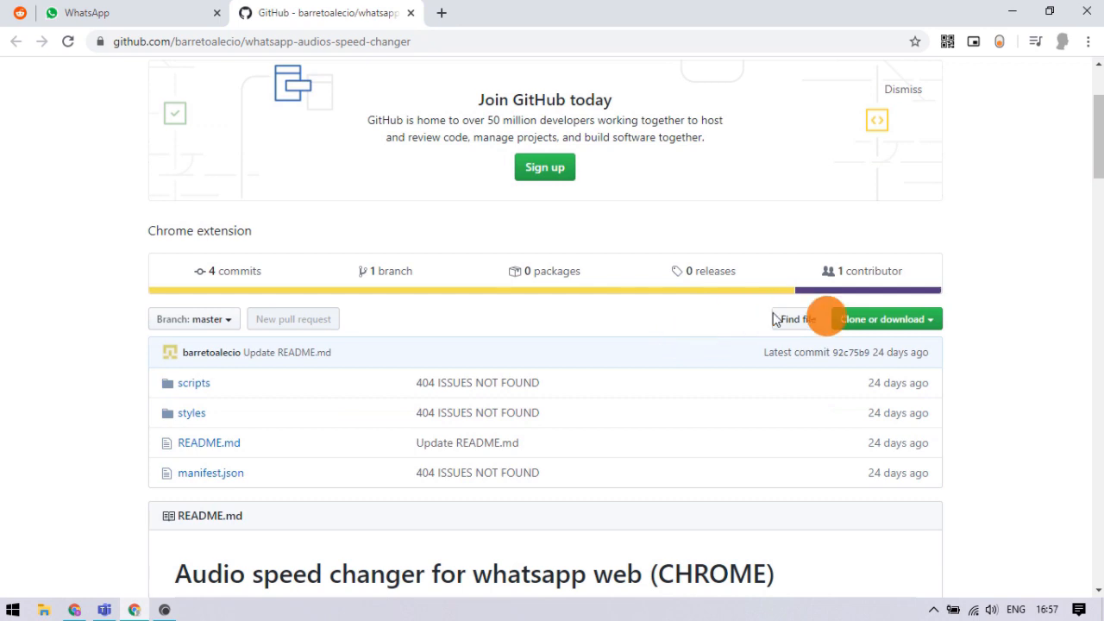
left_click(883, 319)
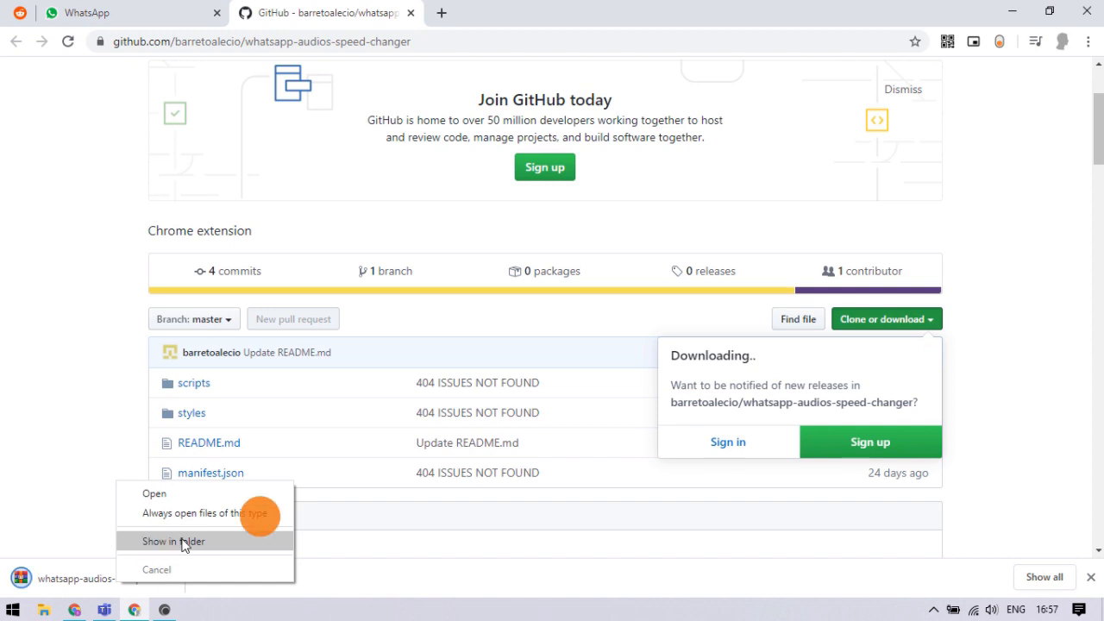
left_click(173, 541)
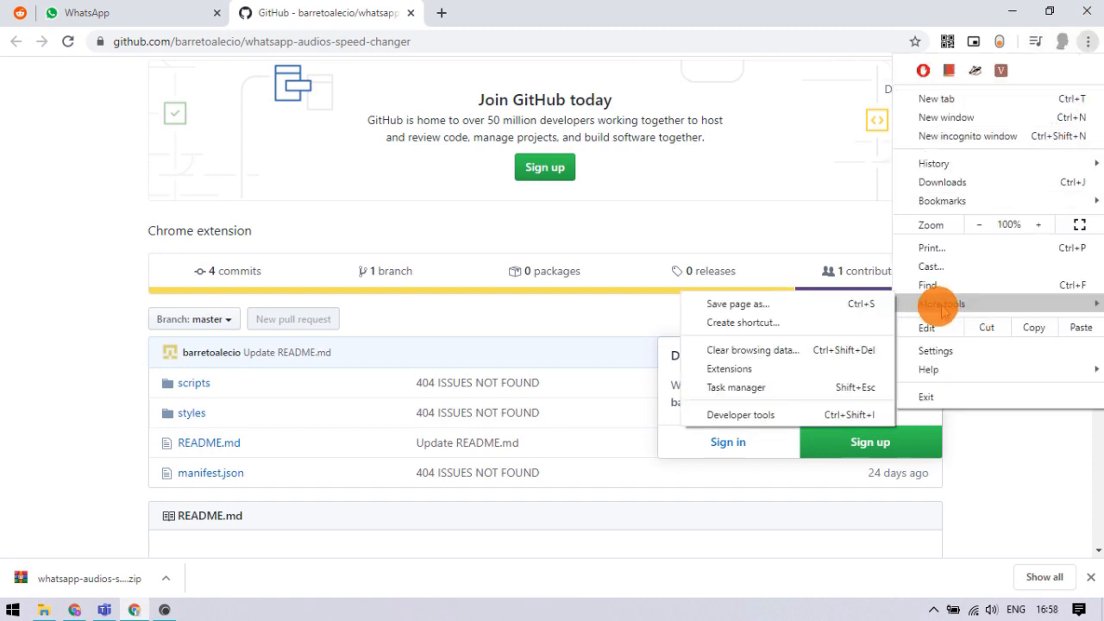
- Enable Developer mode and load the whatsapp-audios-speed-changer-master folder as an unpacked extension
left_click(729, 369)
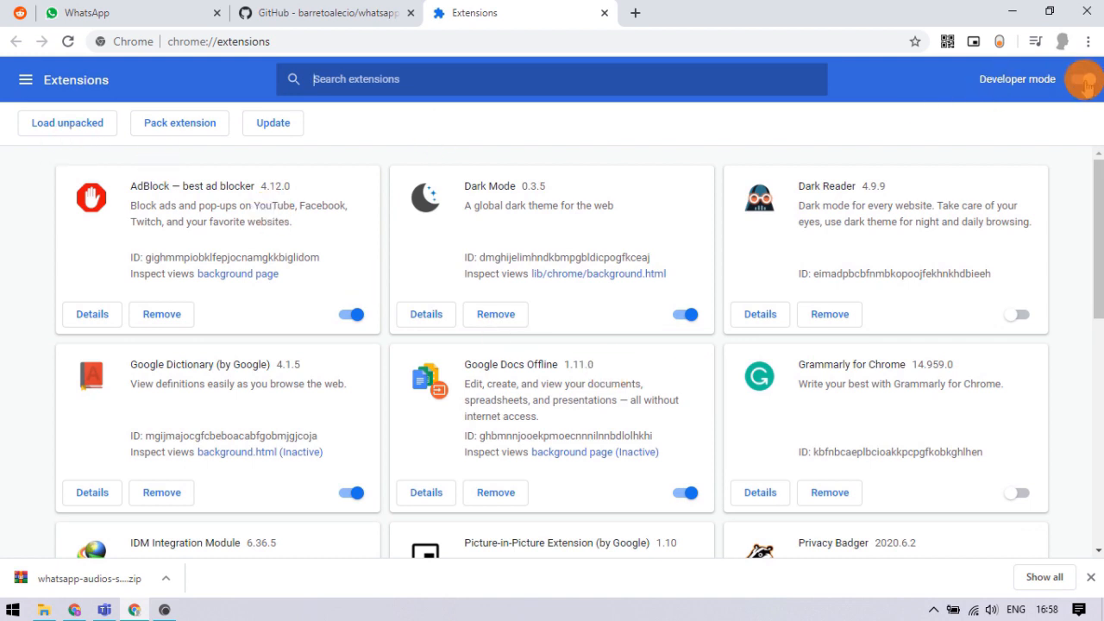
left_click(1080, 79)
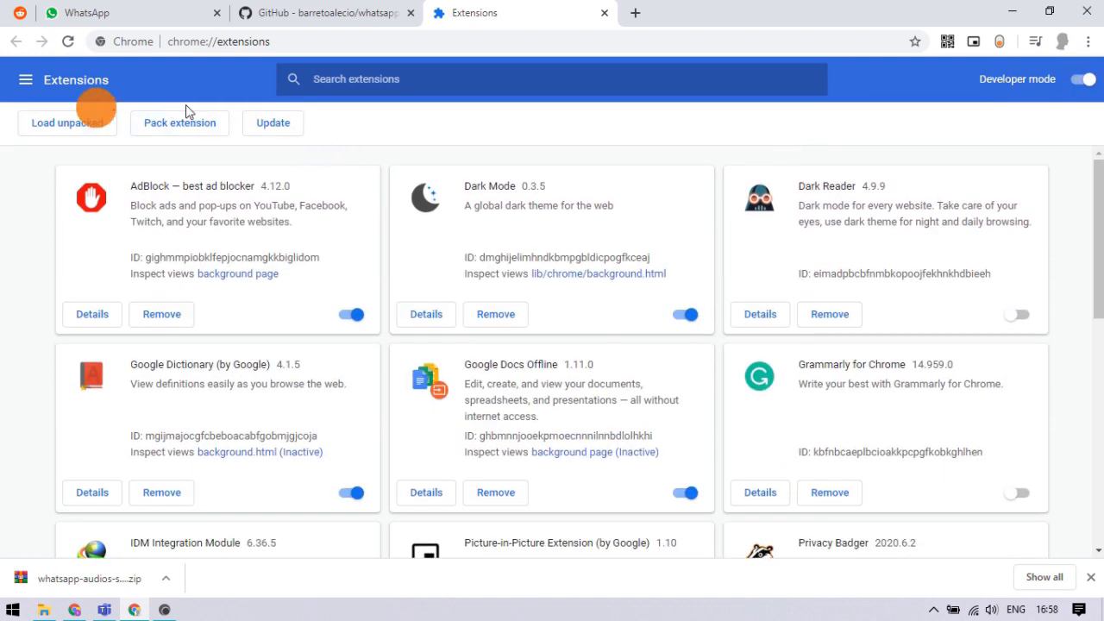
left_click(68, 123)
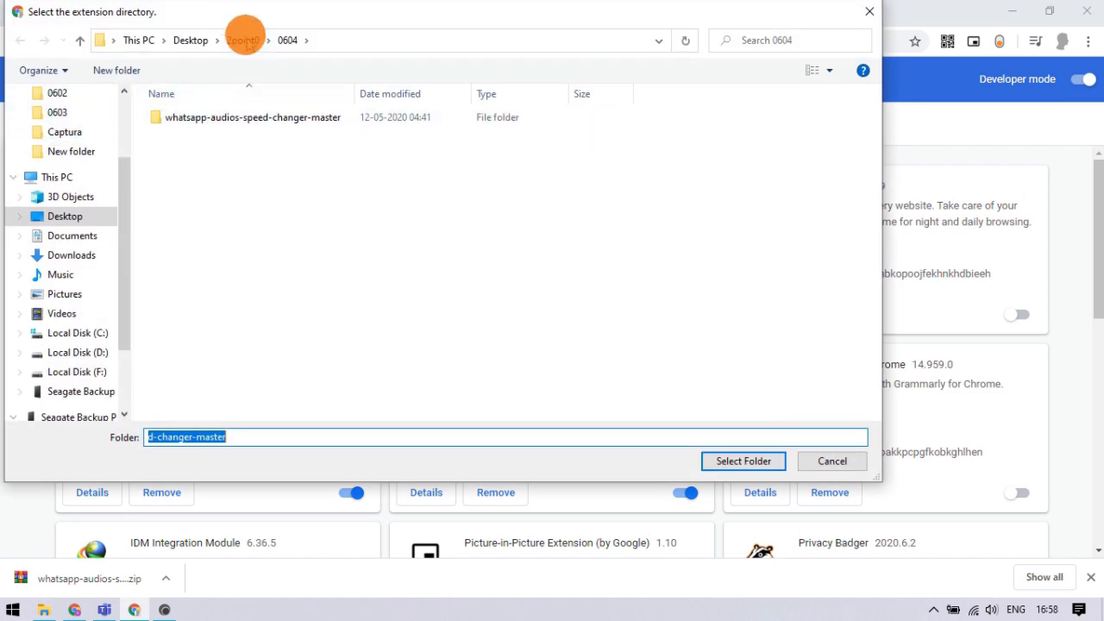
left_click(251, 118)
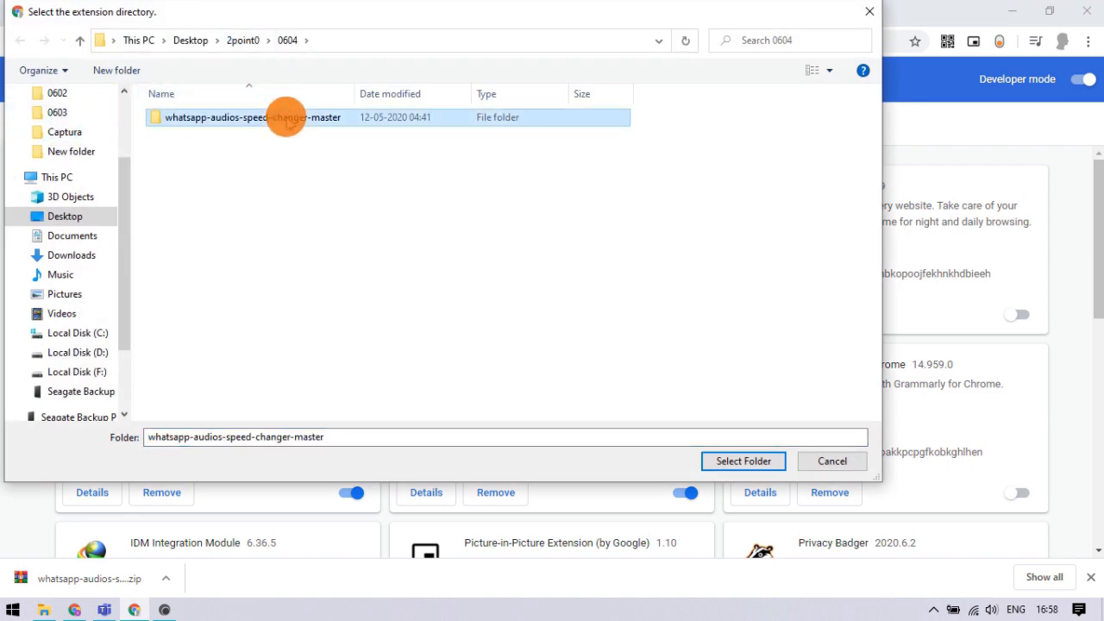
left_click(741, 461)
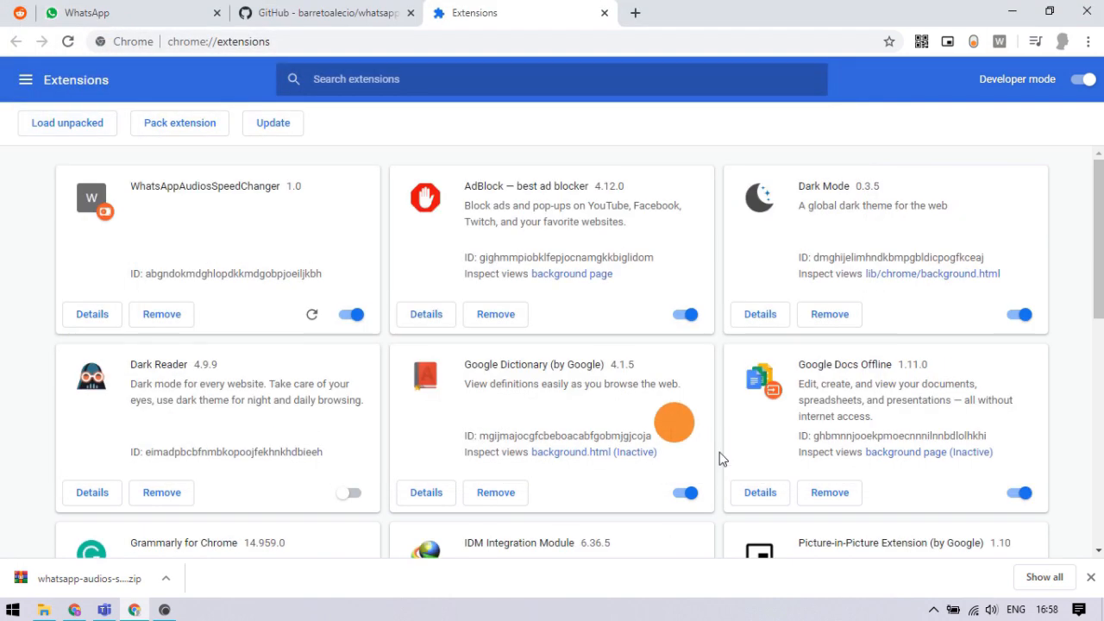
- Back in WhatsApp, open Rishu's chat and play the voice message at 1.5x
left_click(91, 313)
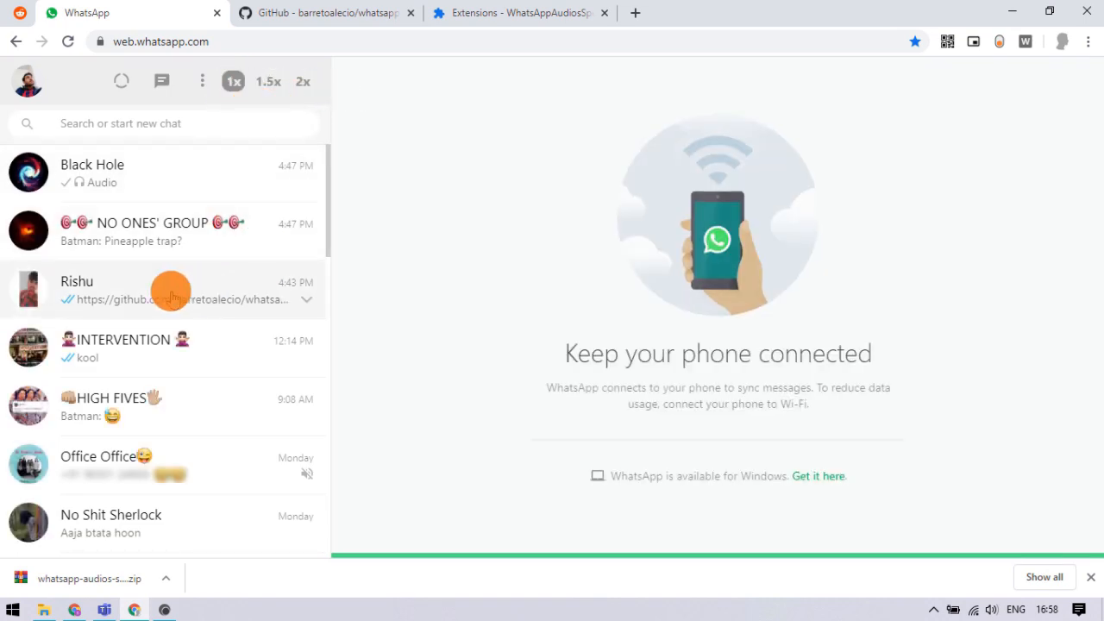
left_click(164, 289)
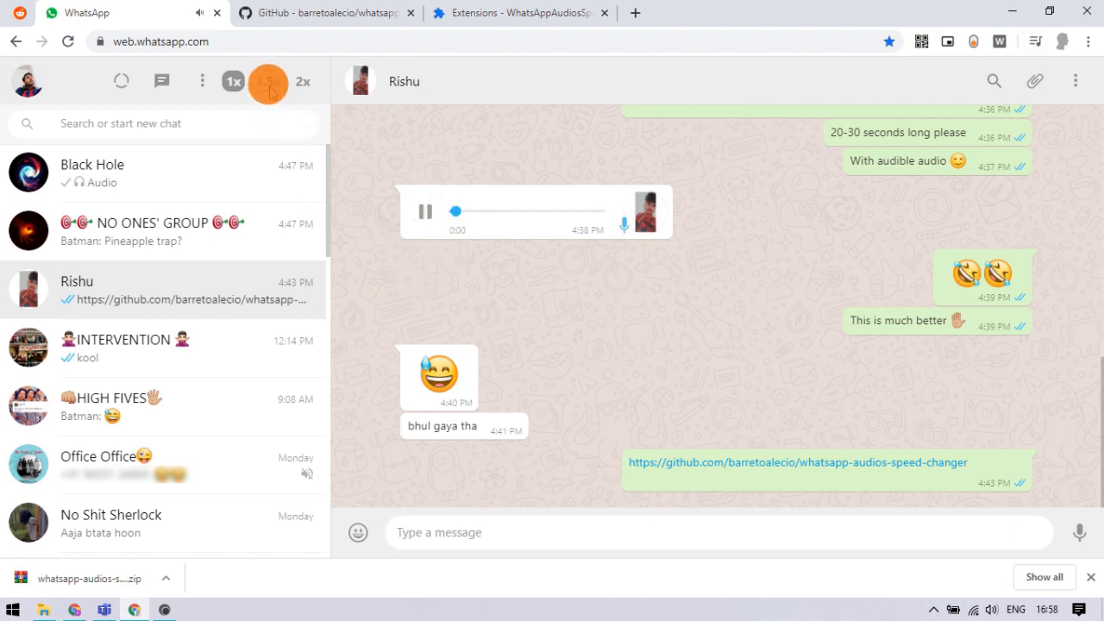
left_click(267, 81)
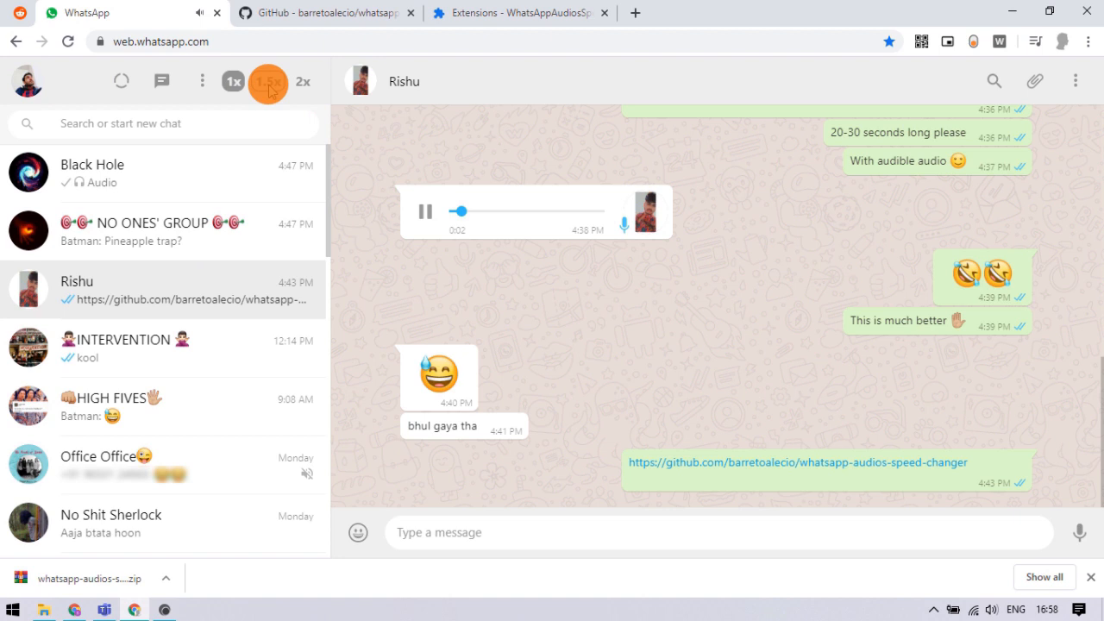